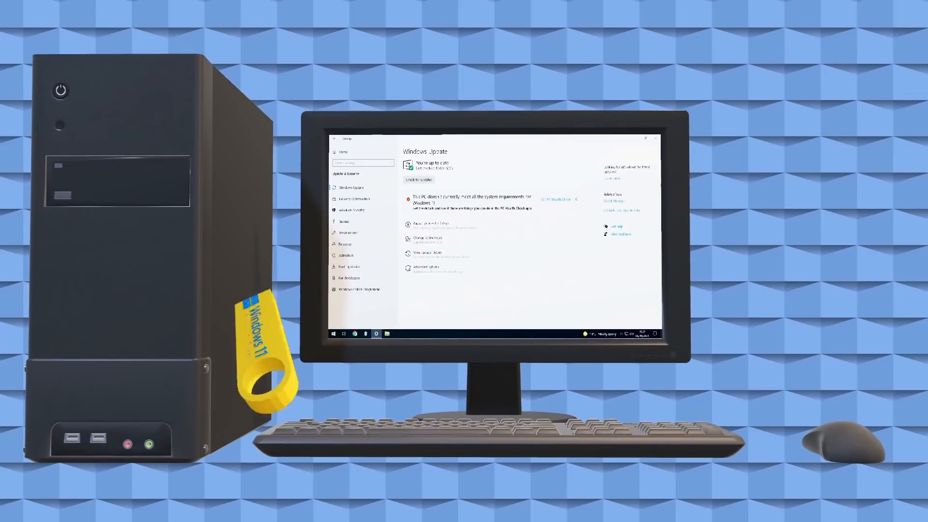
Bring up the Rufus website at rufus.ie/en in Chrome.
click(461, 334)
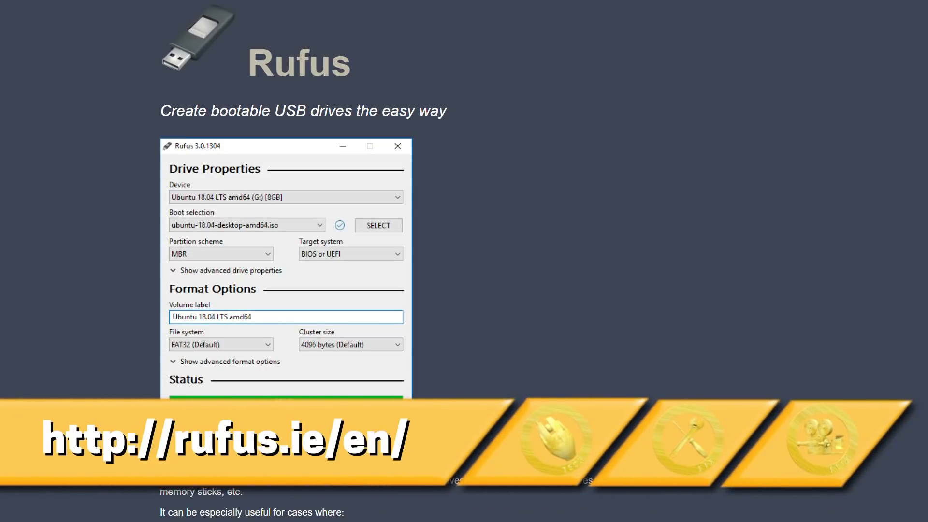
Reach the Download section and dismiss the ad covering the Rufus 3.16 Portable link.
scroll(down, 3)
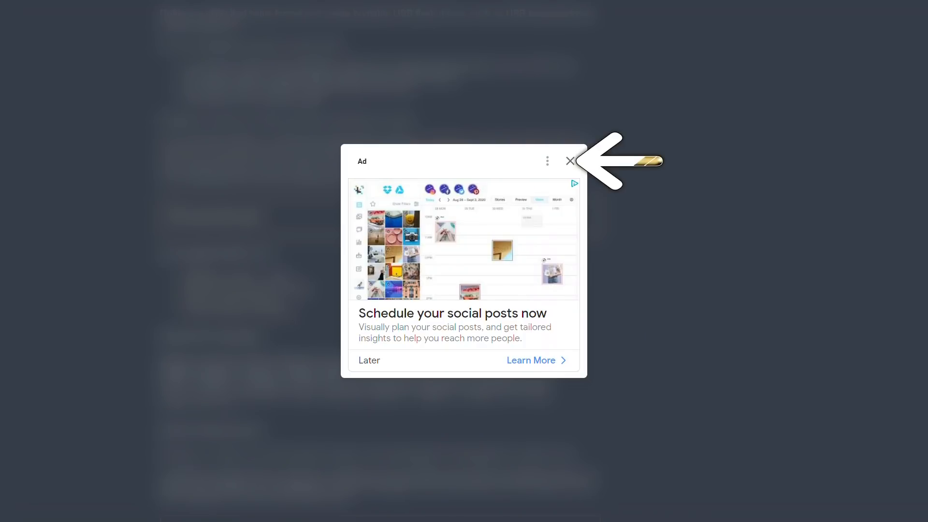
click(568, 160)
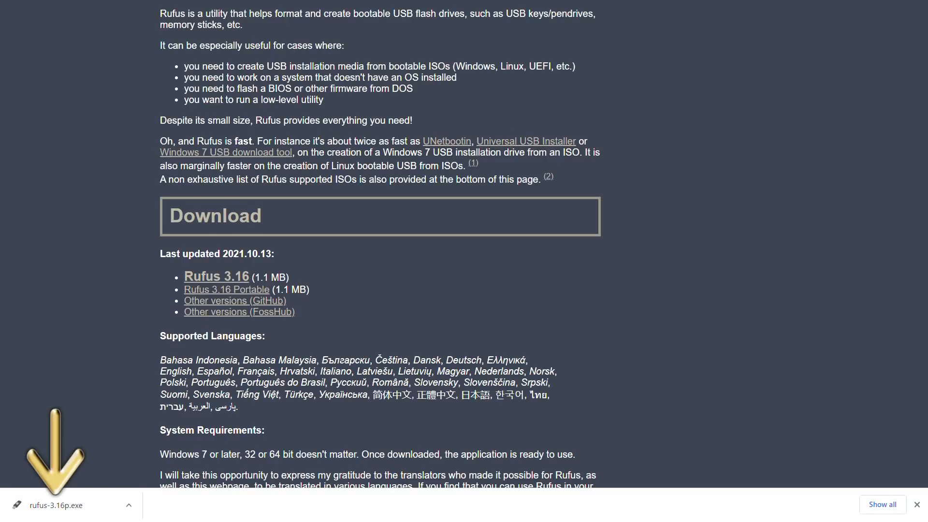
Run rufus-3.16p.exe and grant it permission in the User Account Control prompt.
click(56, 504)
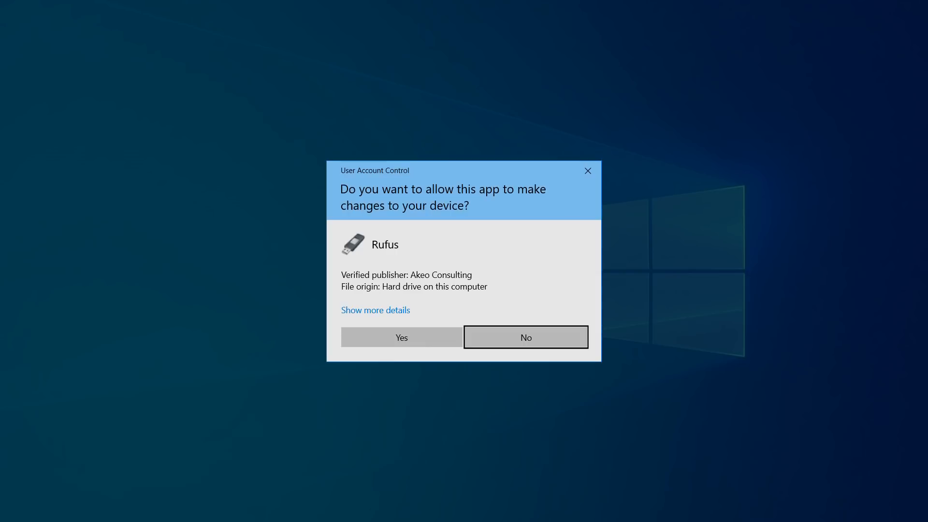
click(400, 336)
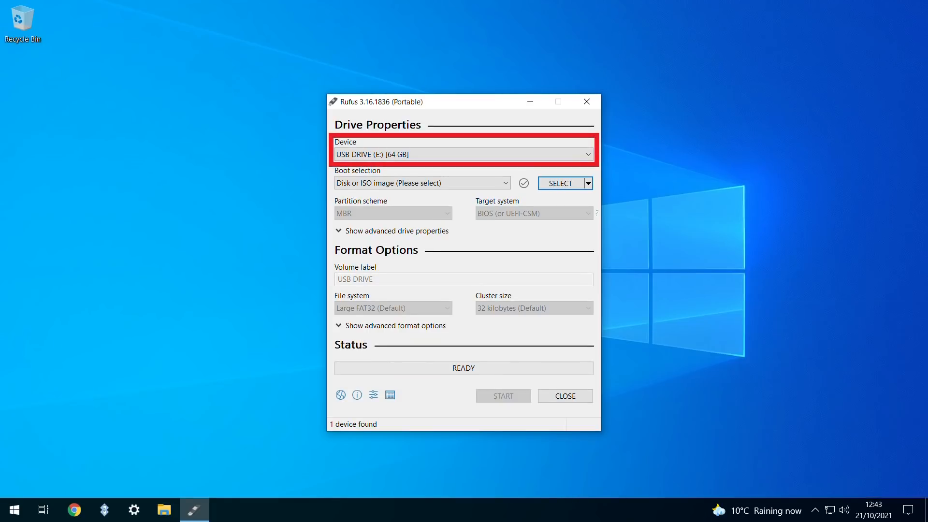
Reveal the SELECT button's dropdown offering an image download option.
click(586, 102)
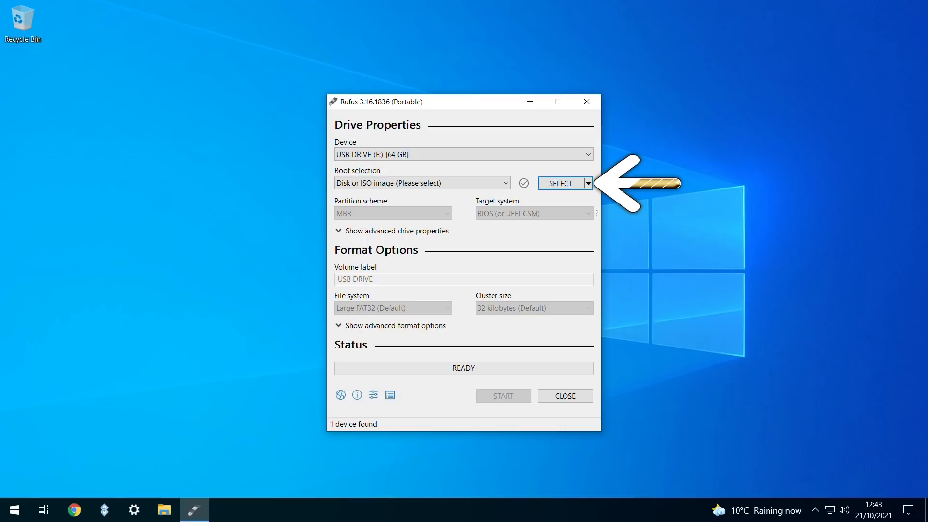
click(586, 182)
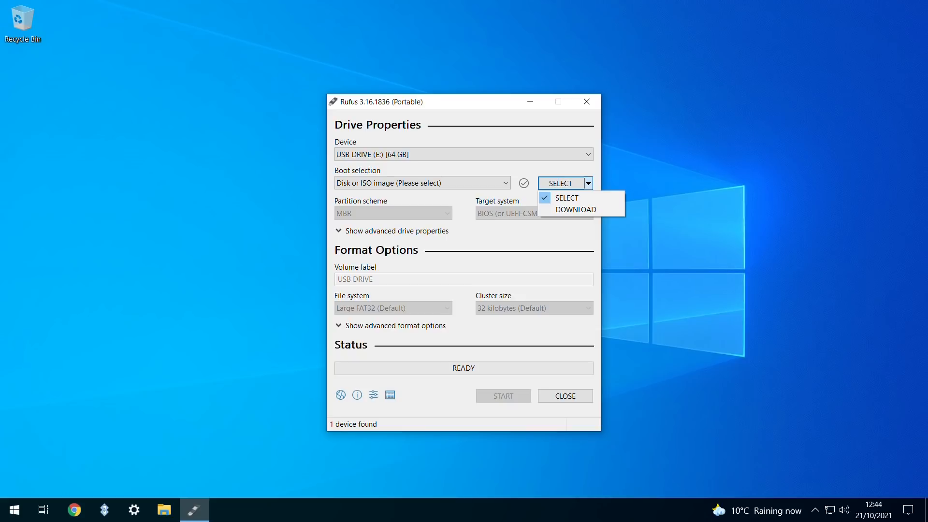
Switch Rufus to DOWNLOAD mode and choose Windows 11 as the ISO version.
click(574, 209)
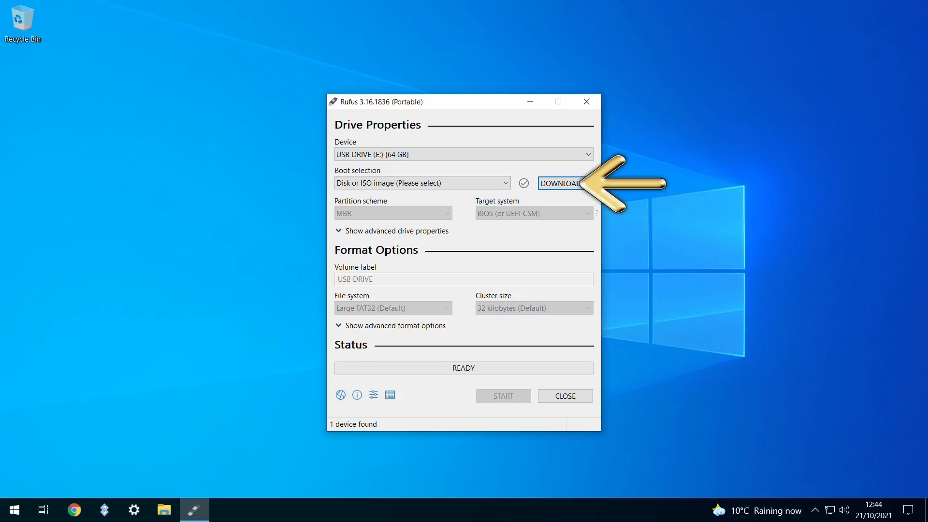
click(559, 182)
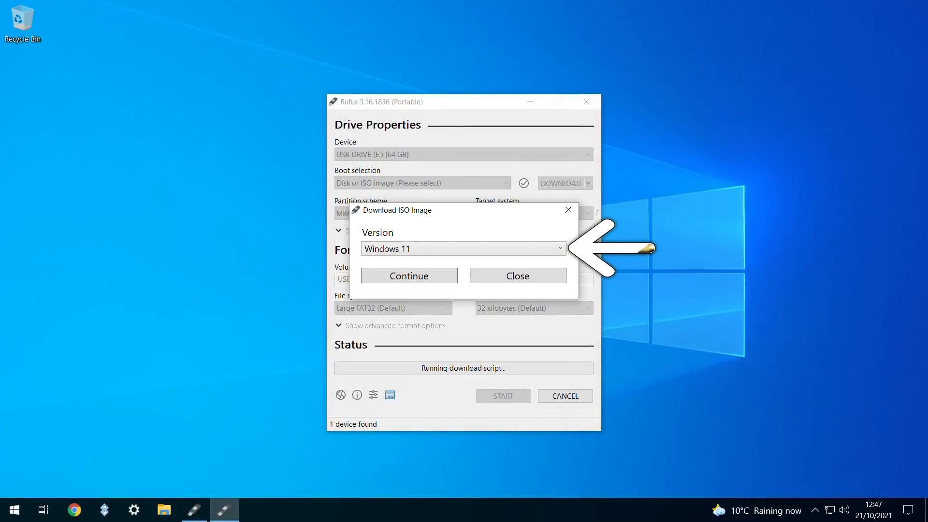
click(462, 248)
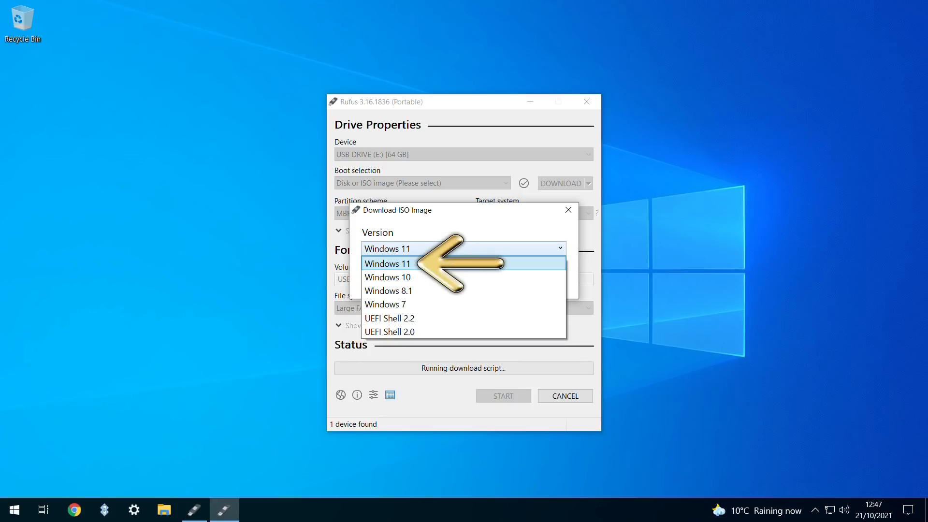
click(387, 263)
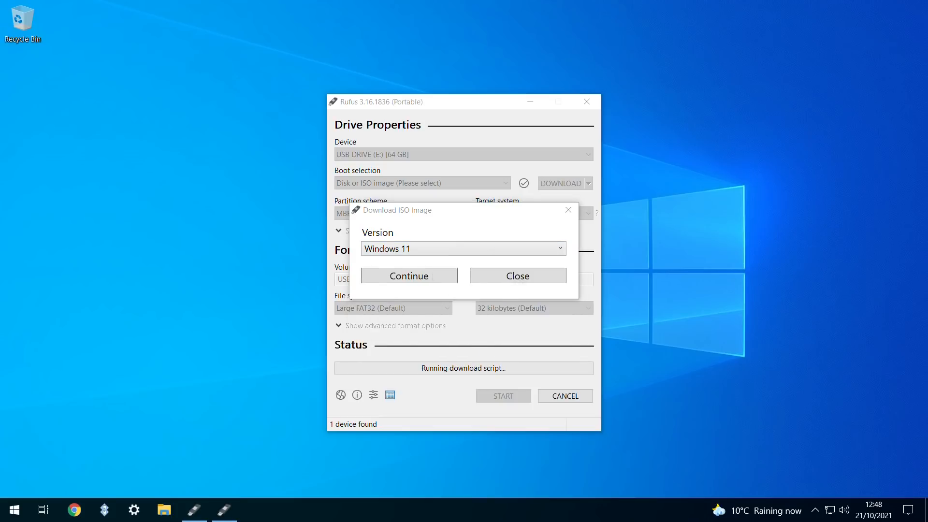
Keep release 21H2 and Windows 11 Home/Pro edition, then choose English International language.
click(408, 276)
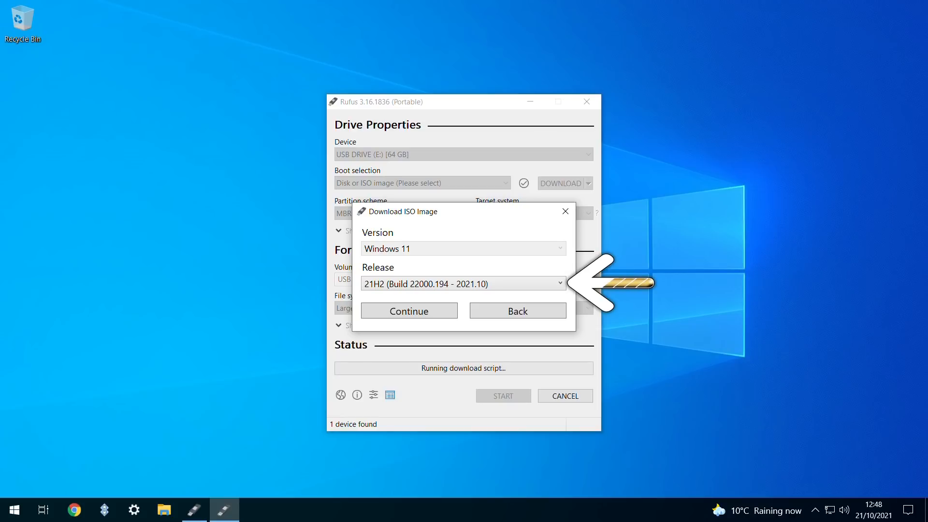
click(463, 283)
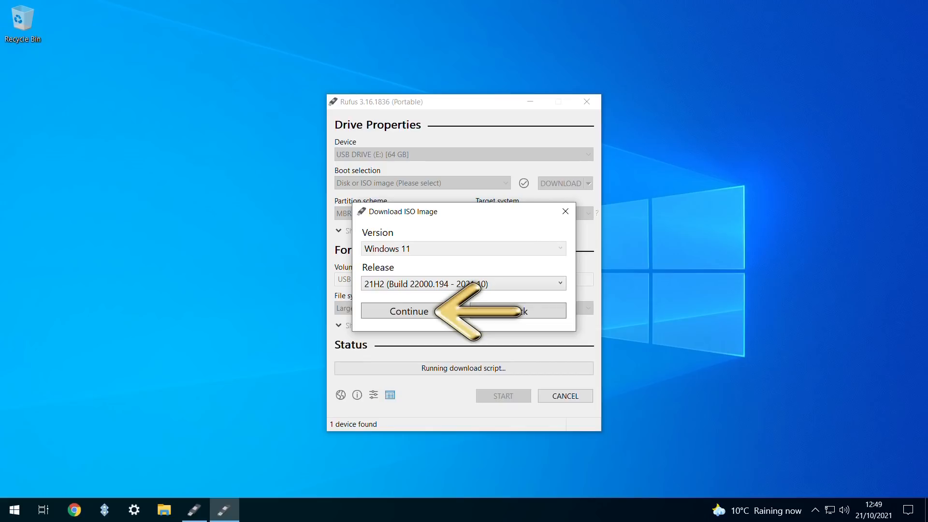
click(408, 310)
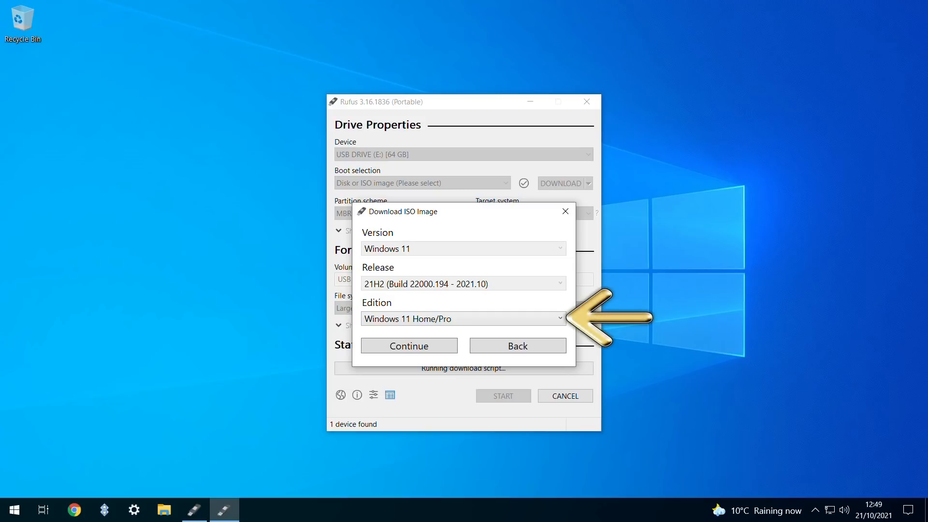
click(463, 318)
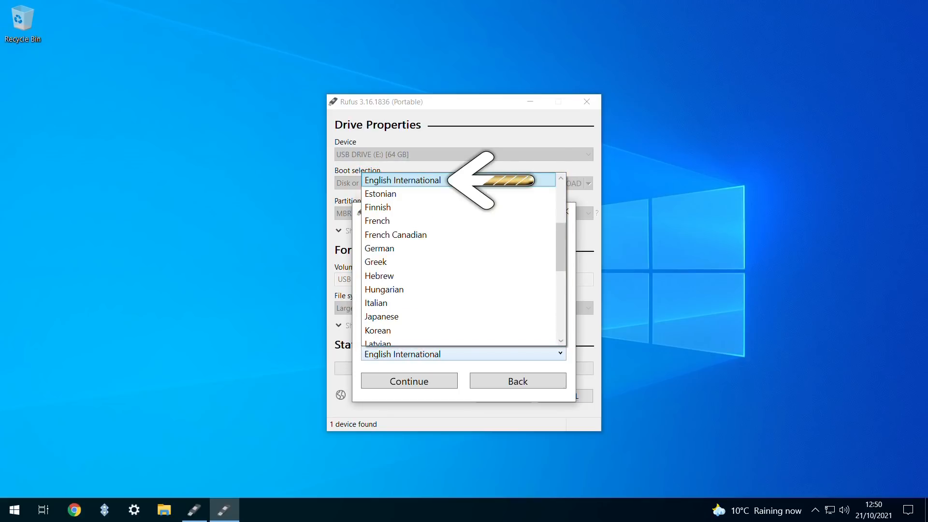
click(404, 180)
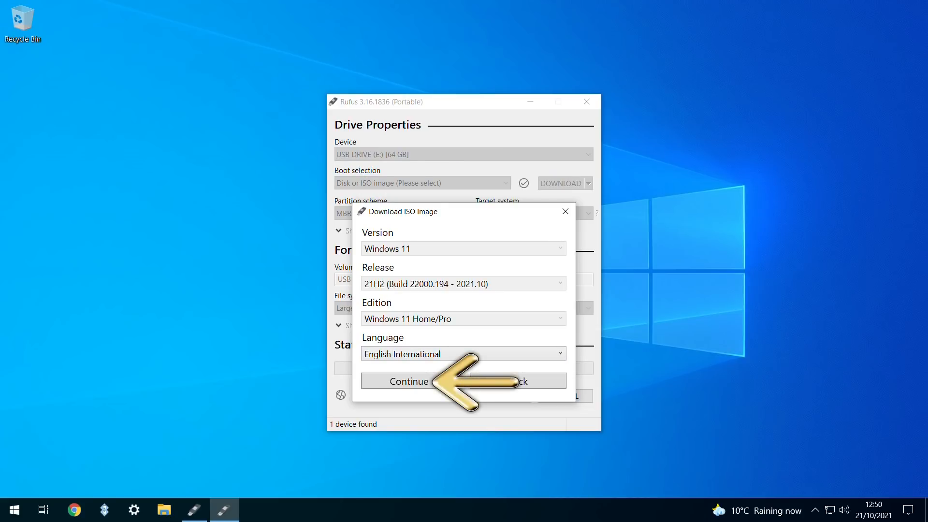
Keep x64 architecture, download the ISO and save it in Downloads as Win11_EnglishInternational_x64.
click(408, 380)
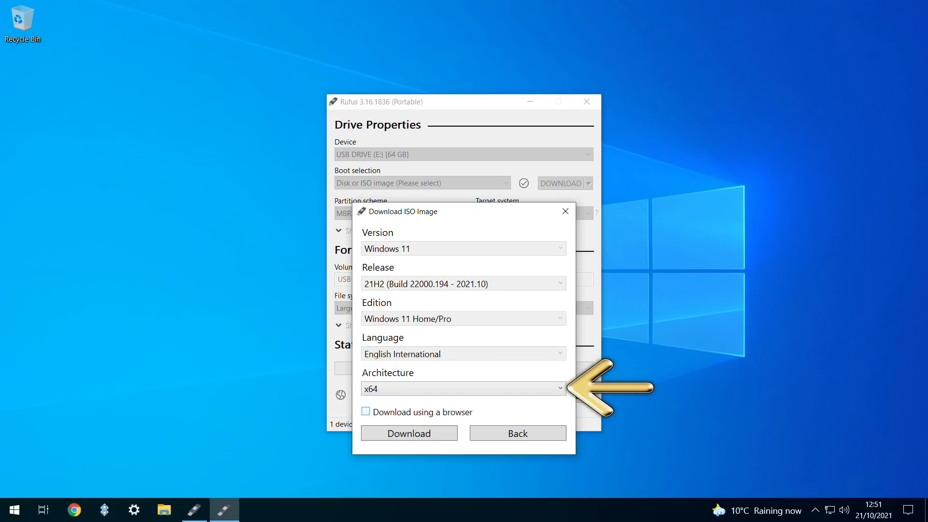
click(462, 389)
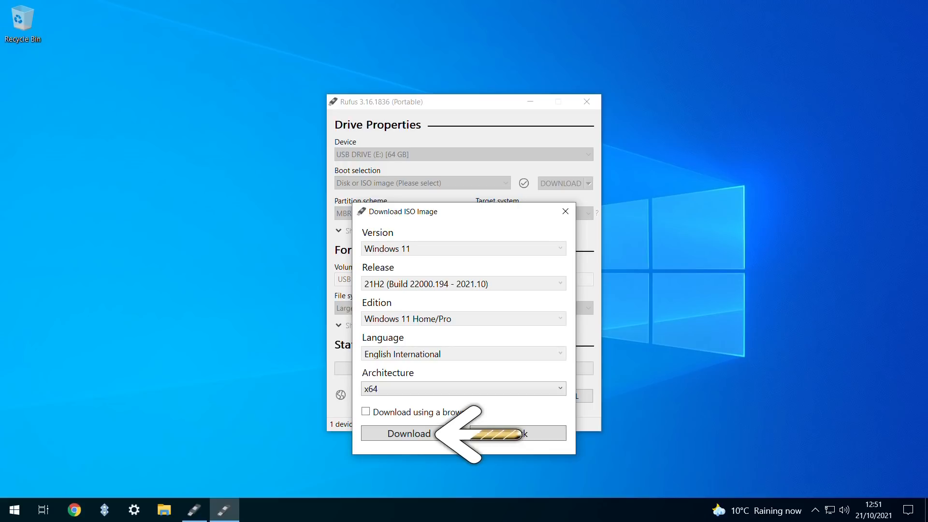
click(406, 433)
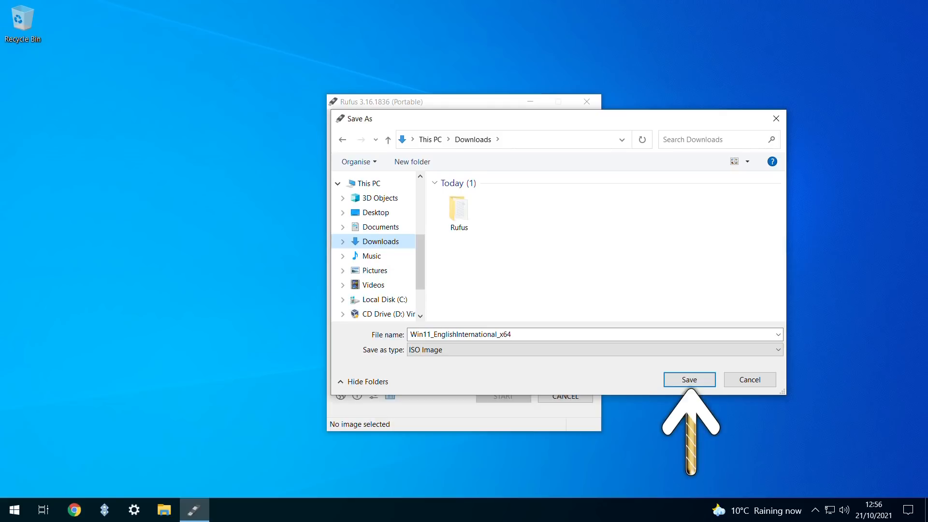
click(688, 379)
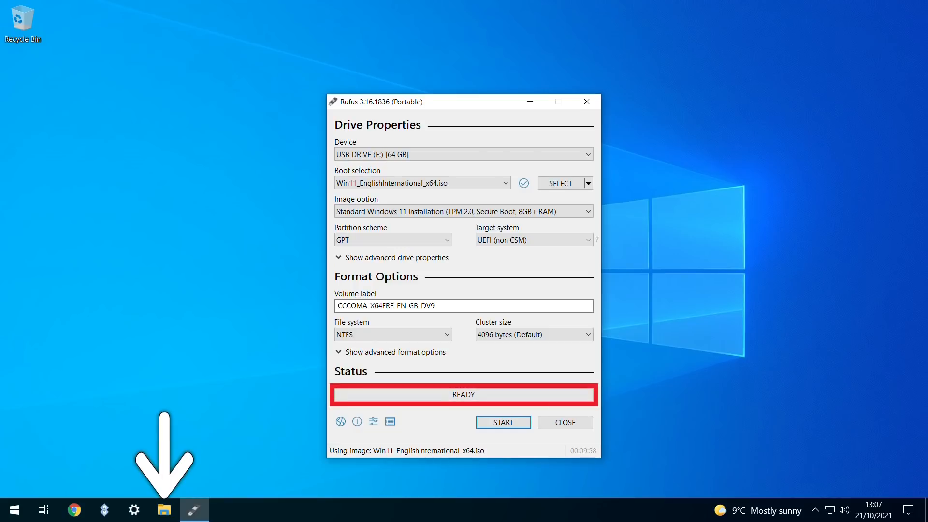
Confirm the Win11_EnglishInternational_x64 ISO is present in the Downloads folder.
click(165, 510)
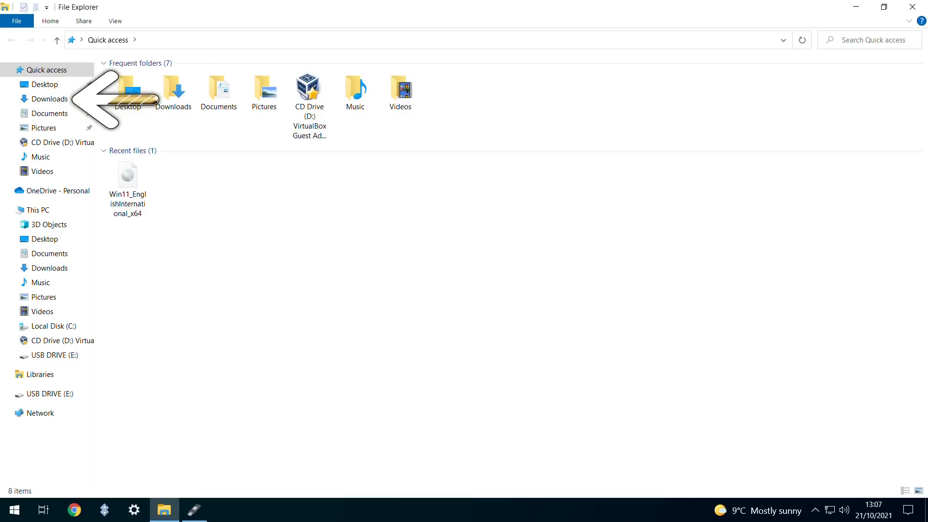
click(50, 98)
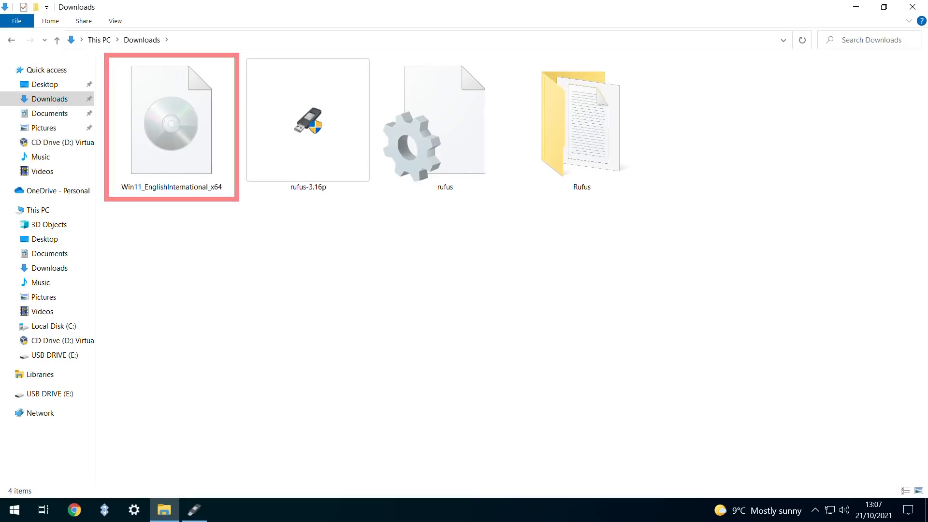
click(414, 296)
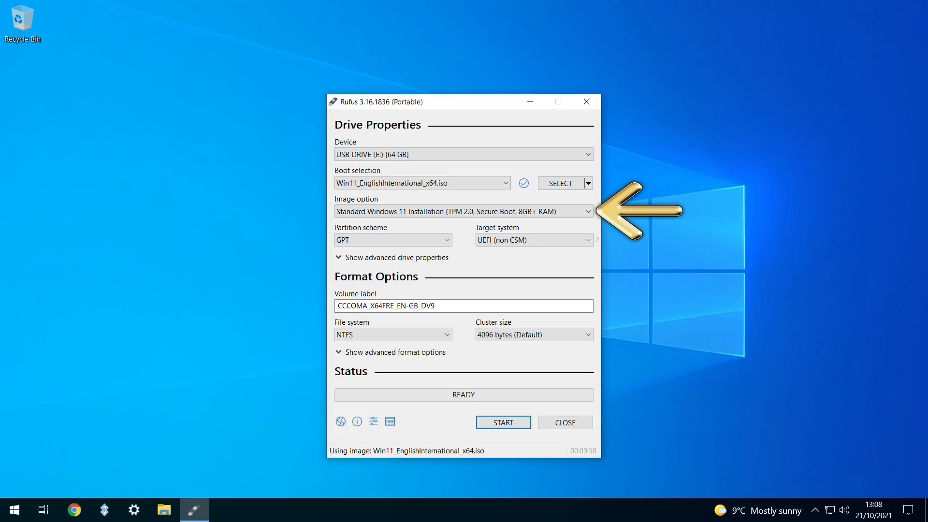
List the Image option choices: Standard, Extended without TPM/Secure Boot, Windows To Go.
click(463, 212)
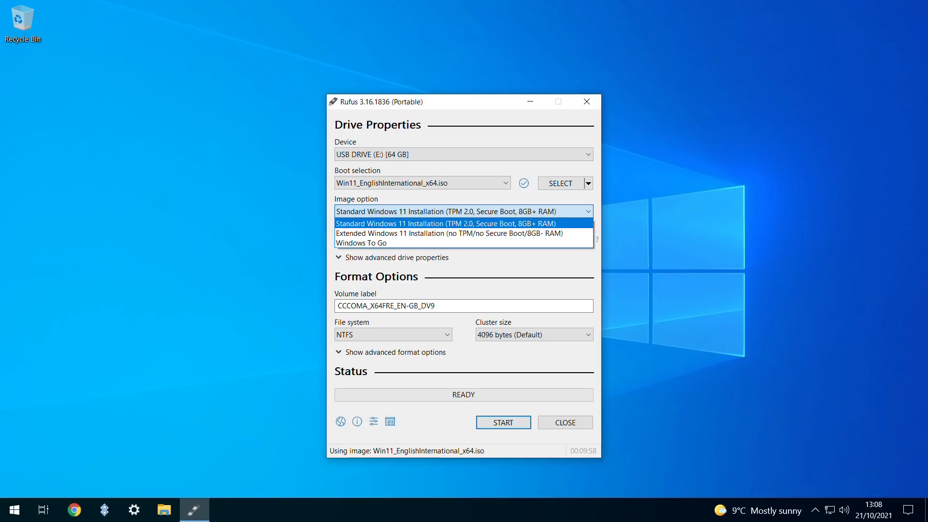
mouse_move(463, 233)
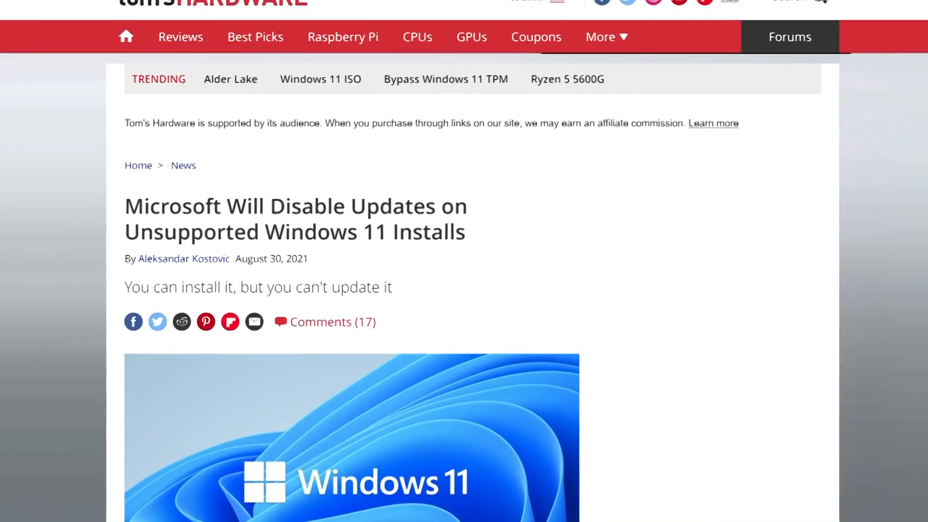
scroll(down, 3)
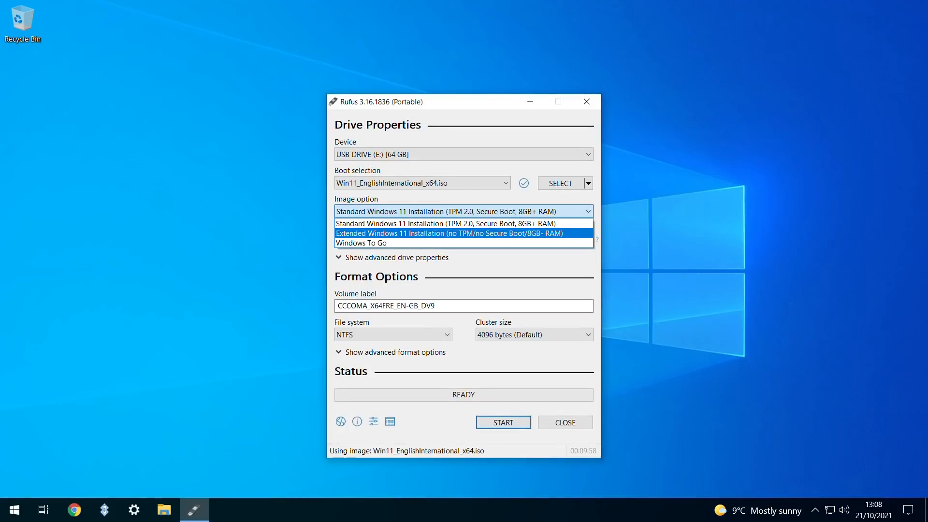
Set Image option to Extended Windows 11 Installation (no TPM/no Secure Boot/8GB- RAM).
click(462, 233)
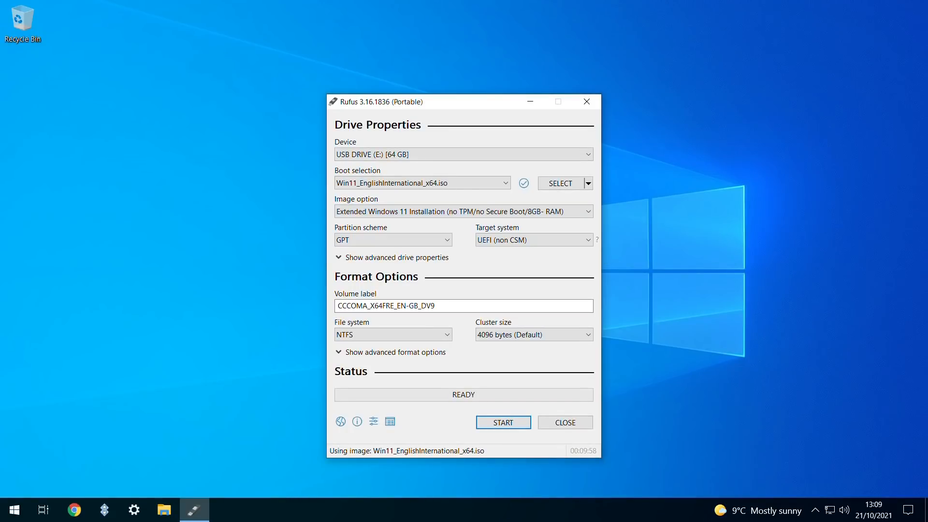
mouse_move(502, 422)
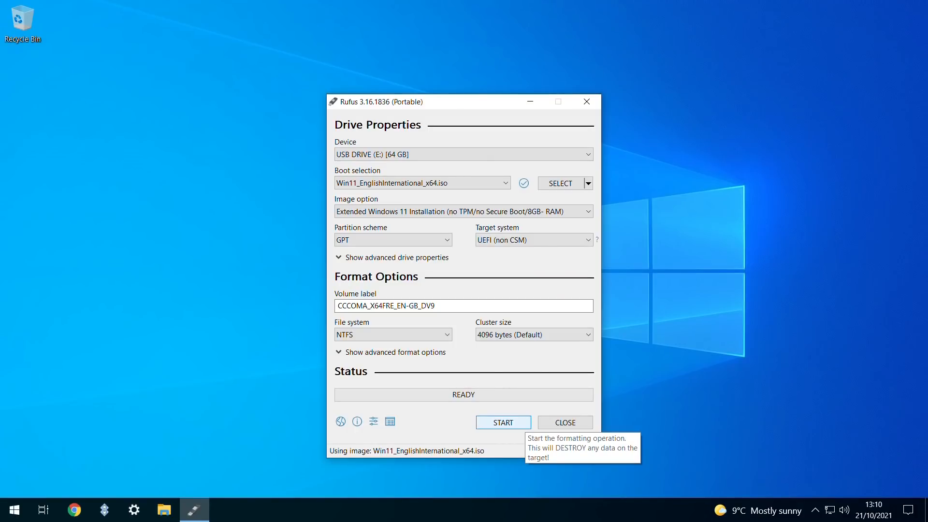
Start writing the image, accept erasing the 64 GB drive, dismiss the Secure Boot notice and close Rufus.
click(502, 422)
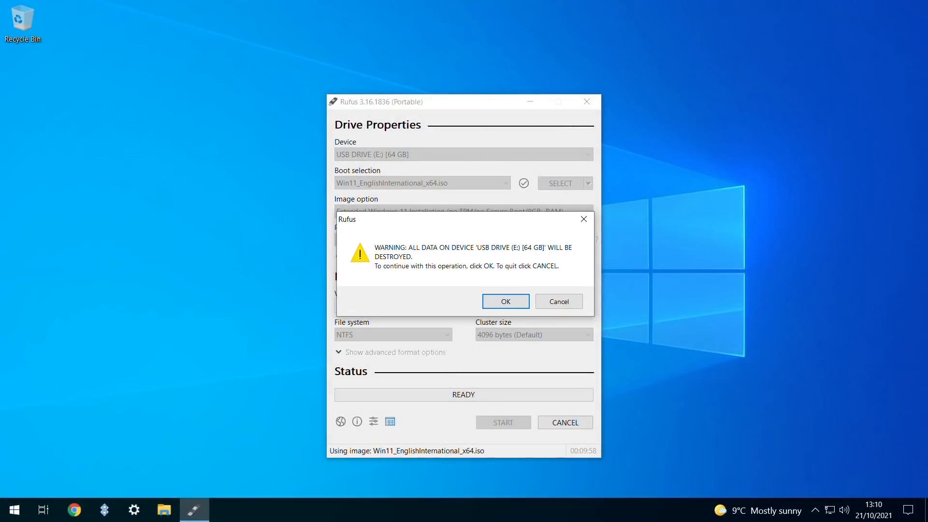
click(505, 301)
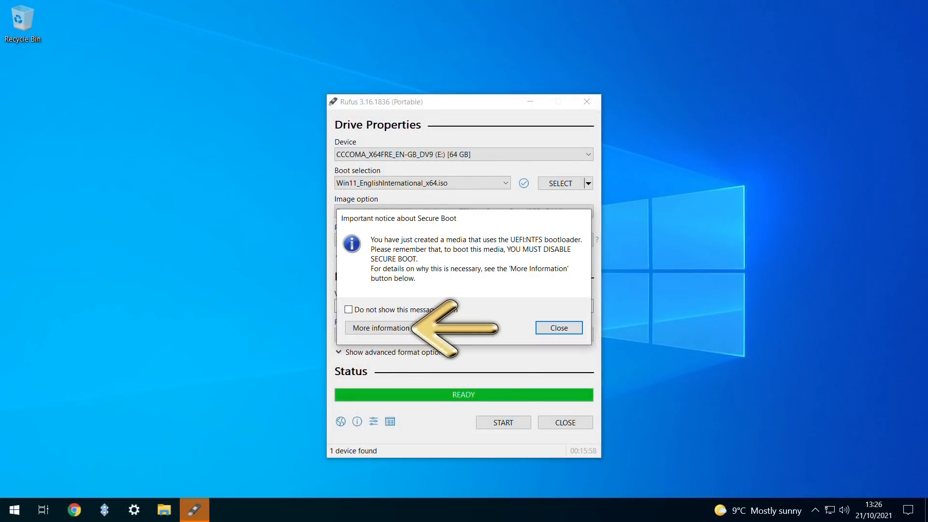
click(378, 328)
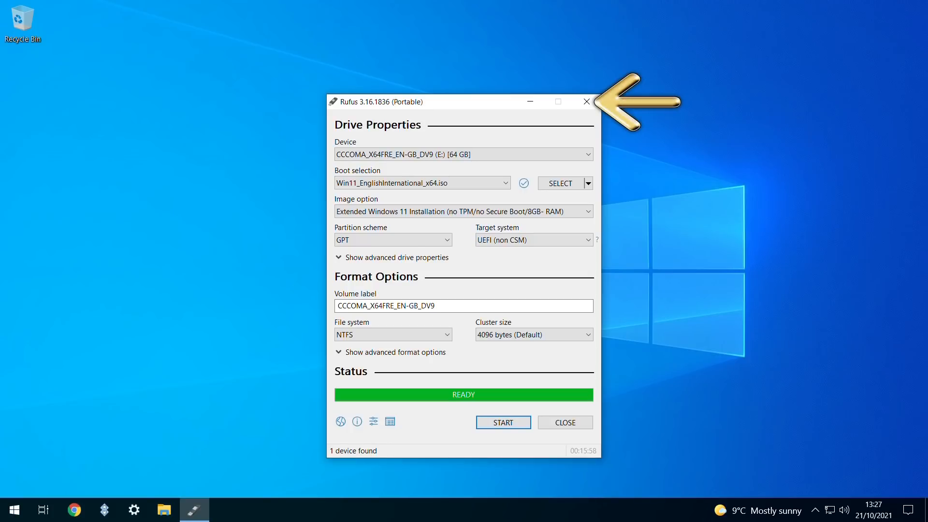
click(586, 101)
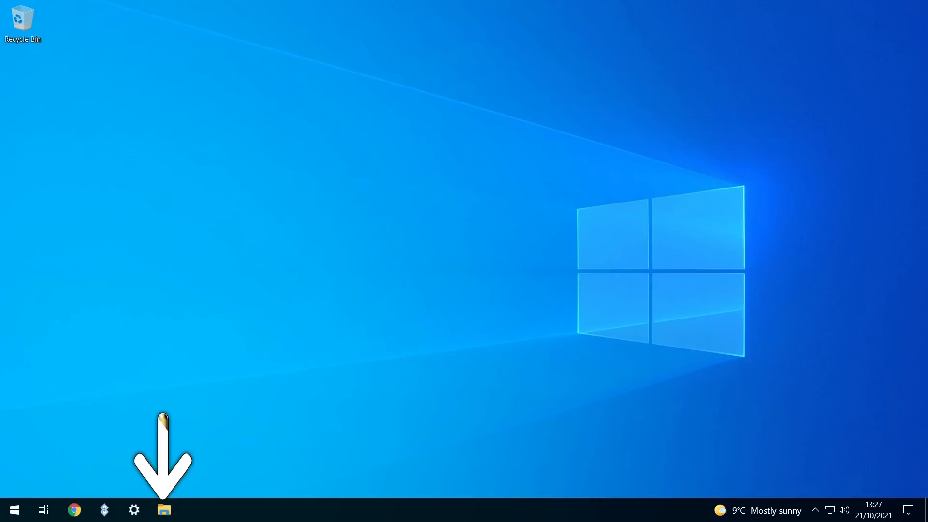
Browse the CCCOMA_X64FRE USB drive from the File Explorer sidebar.
click(164, 509)
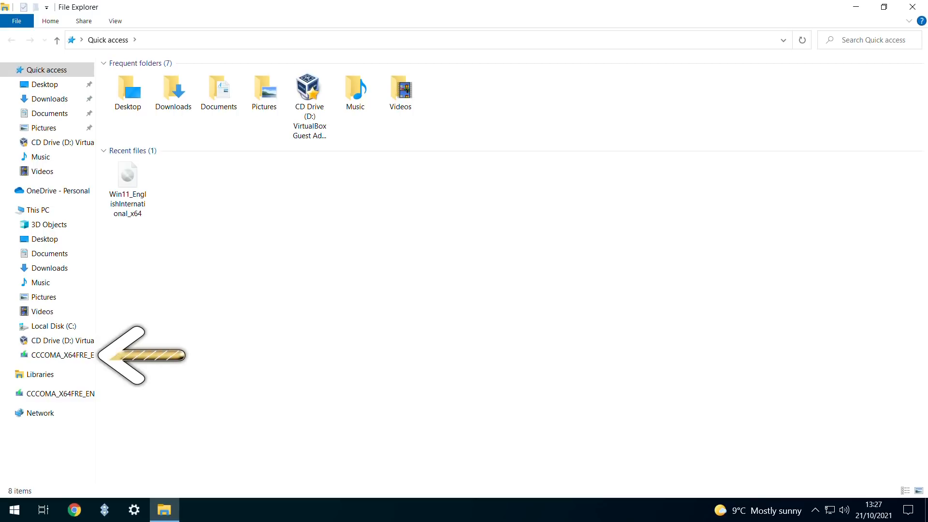
click(56, 355)
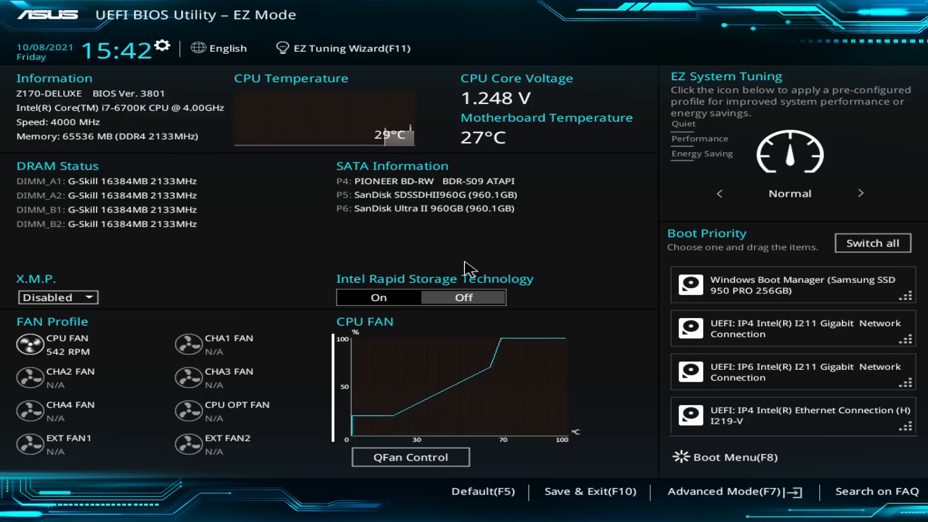
Enter Advanced Mode, go to Boot Option Priorities and expand Boot Option #1's device list.
click(730, 492)
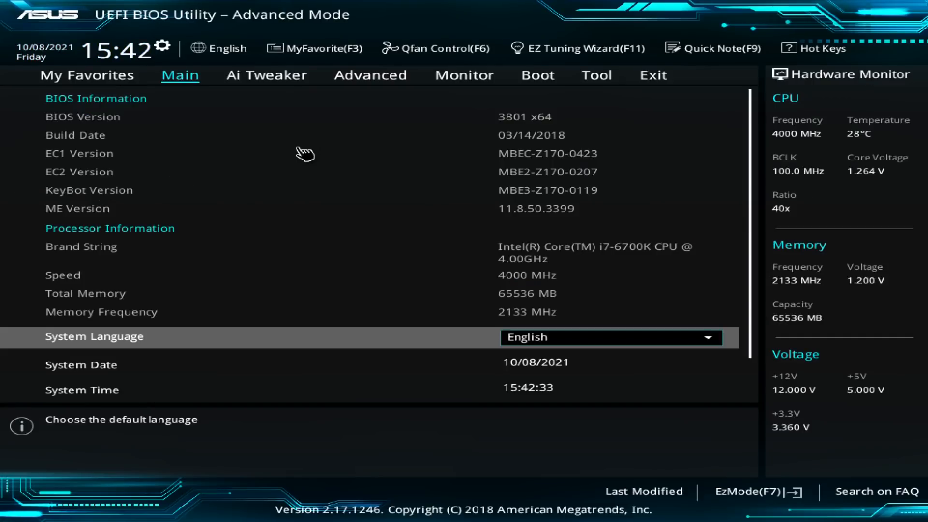
click(370, 75)
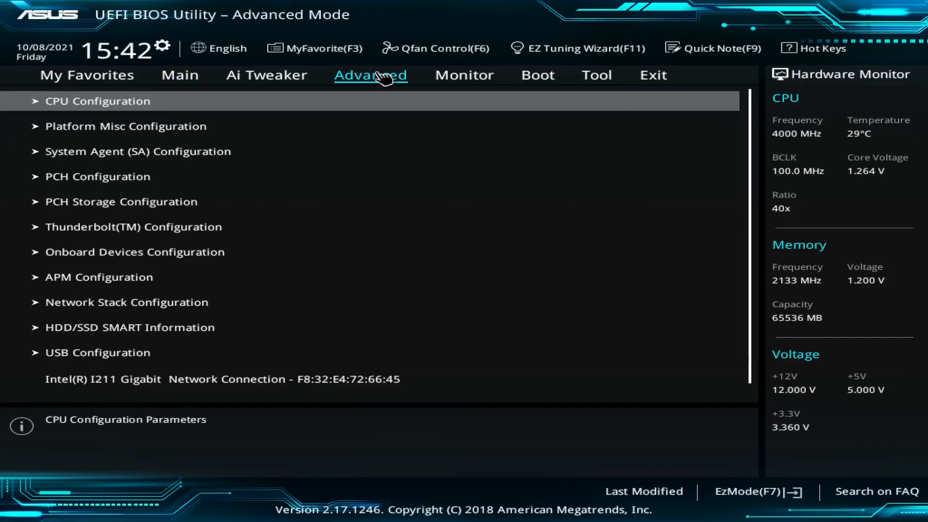
click(536, 75)
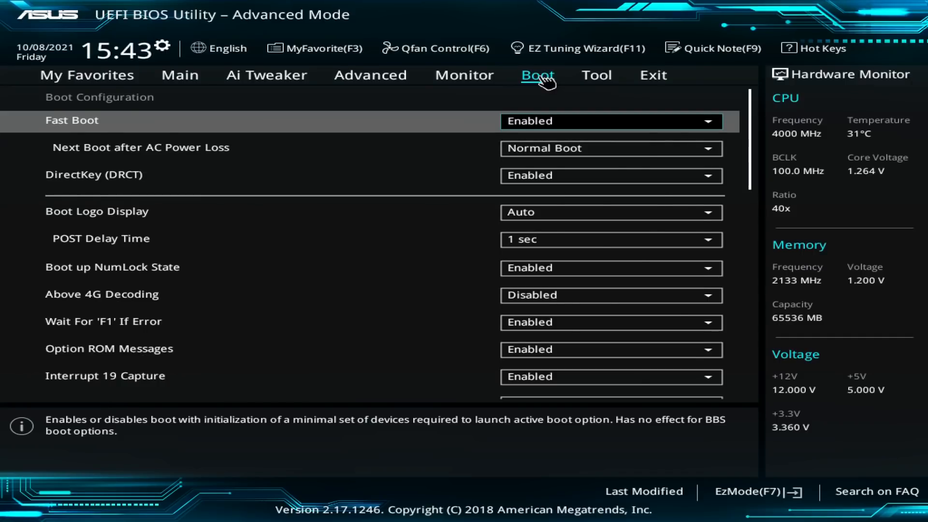
scroll(down, 3)
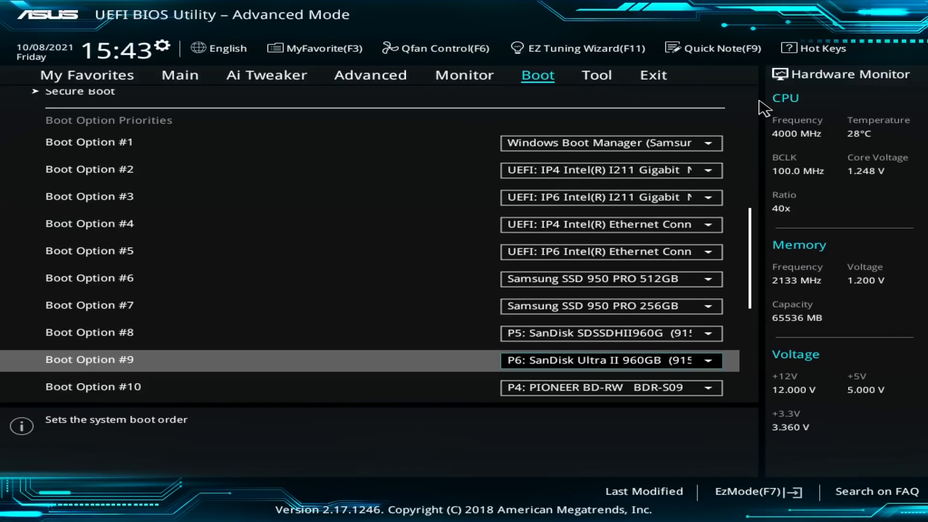
click(611, 142)
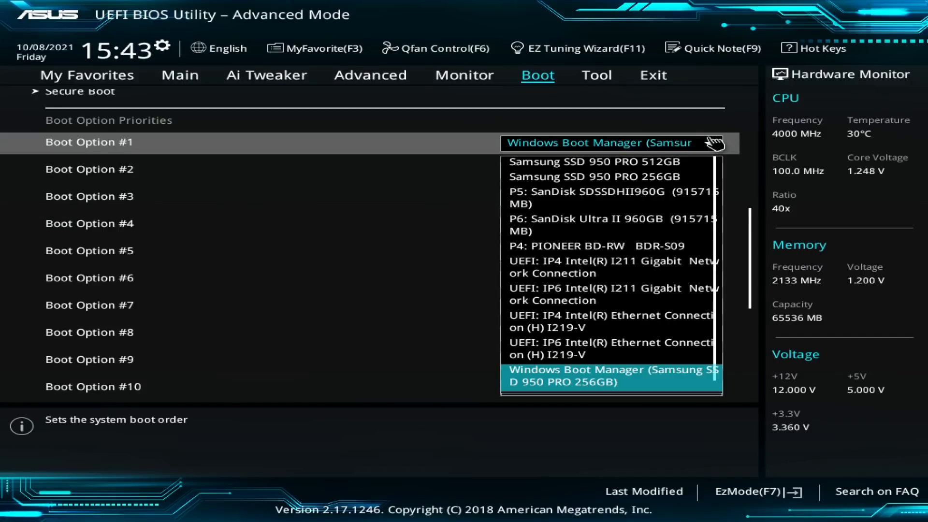